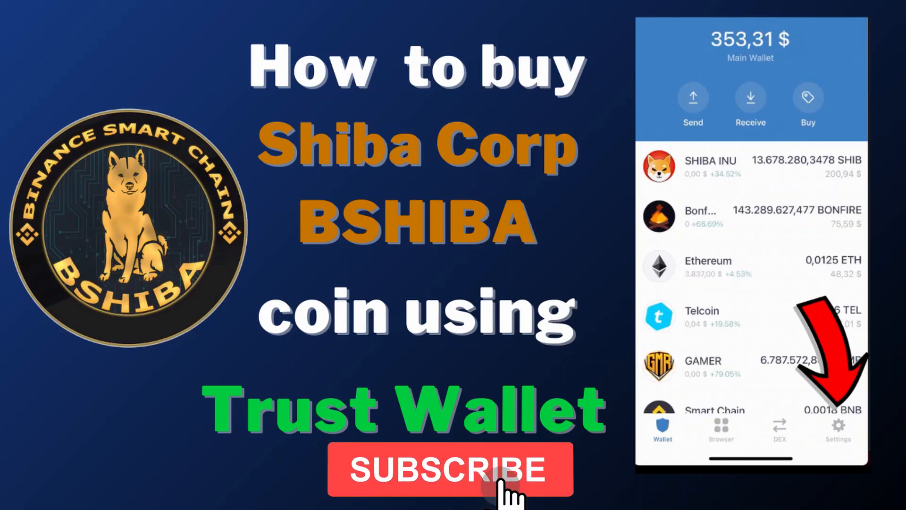
Step: Mark Shiba Corp's price and volume in Recently Added, then open its coin page
{"action": "left_click", "coordinate": [448, 468]}
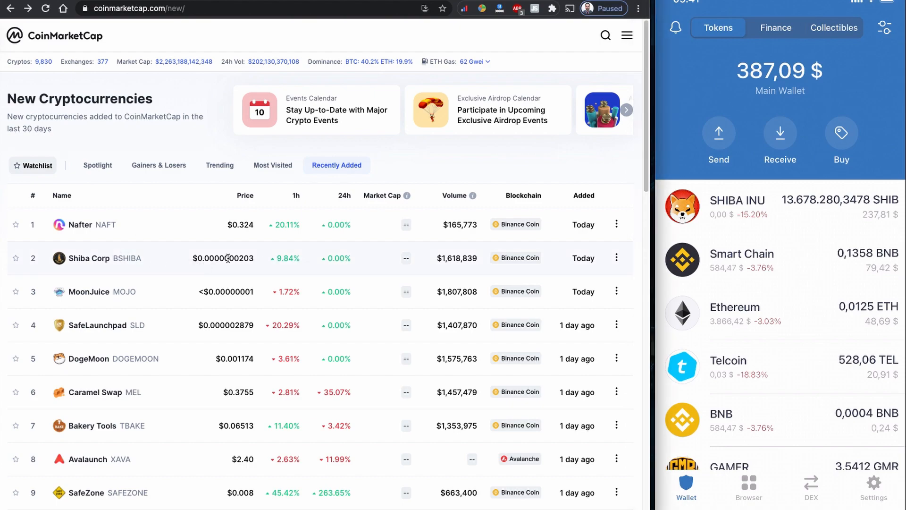
{"action": "double_click", "coordinate": [458, 257]}
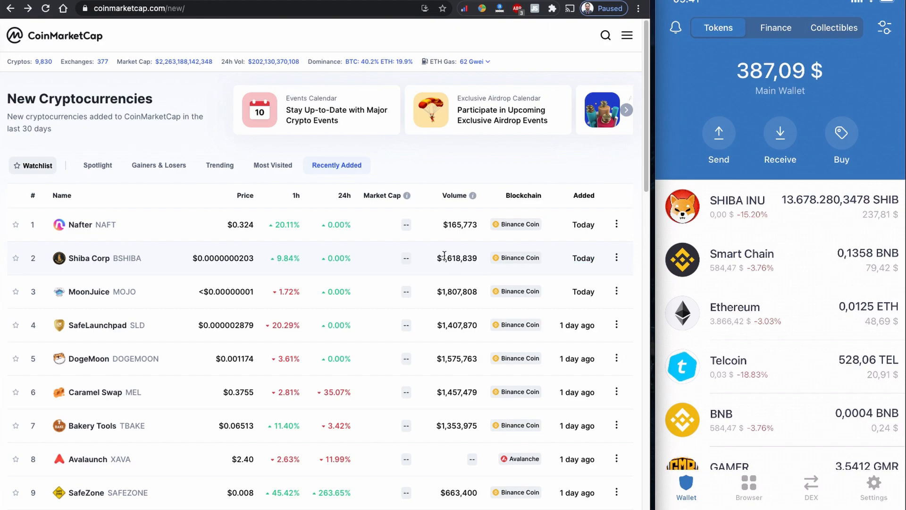
{"action": "double_click", "coordinate": [456, 258]}
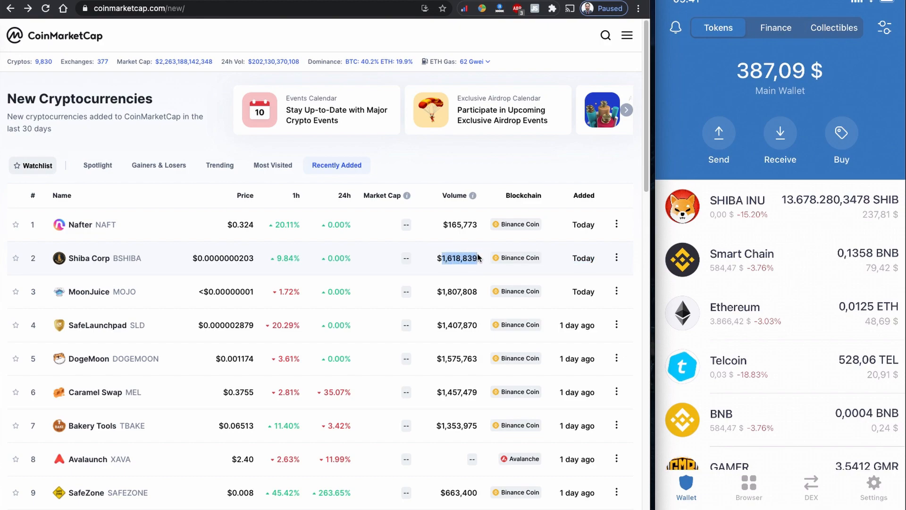
{"action": "left_click", "coordinate": [98, 258]}
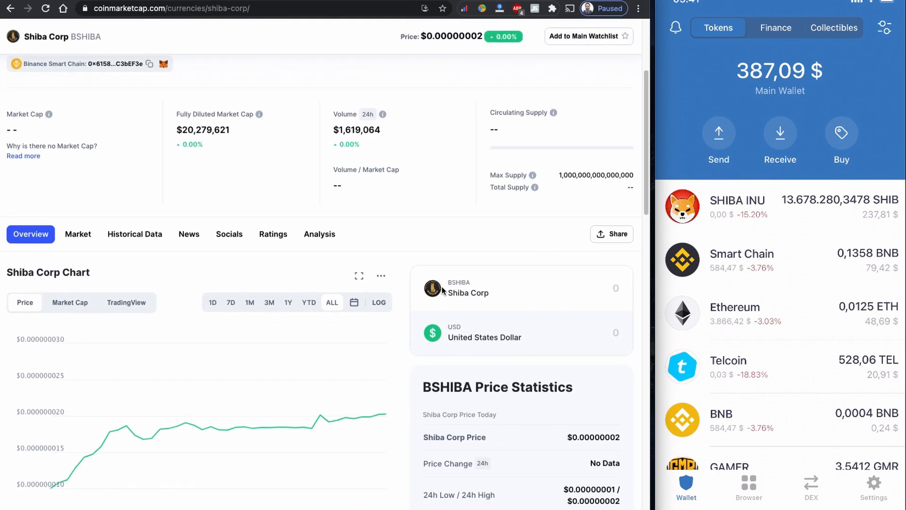
Step: Scroll through Shiba Corp's chart, description and markets, then open shibacorp.org
{"action": "scroll", "scroll_direction": "down", "scroll_amount": 3}
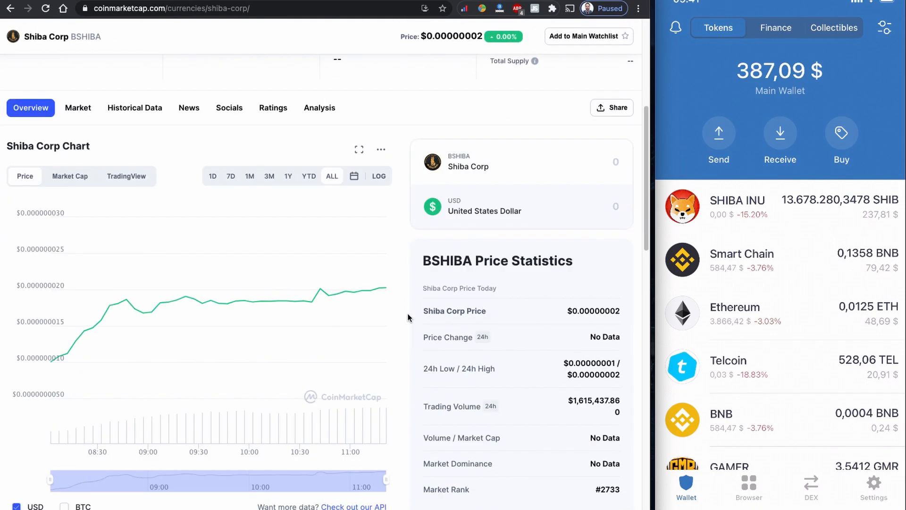
{"action": "mouse_move", "coordinate": [57, 357]}
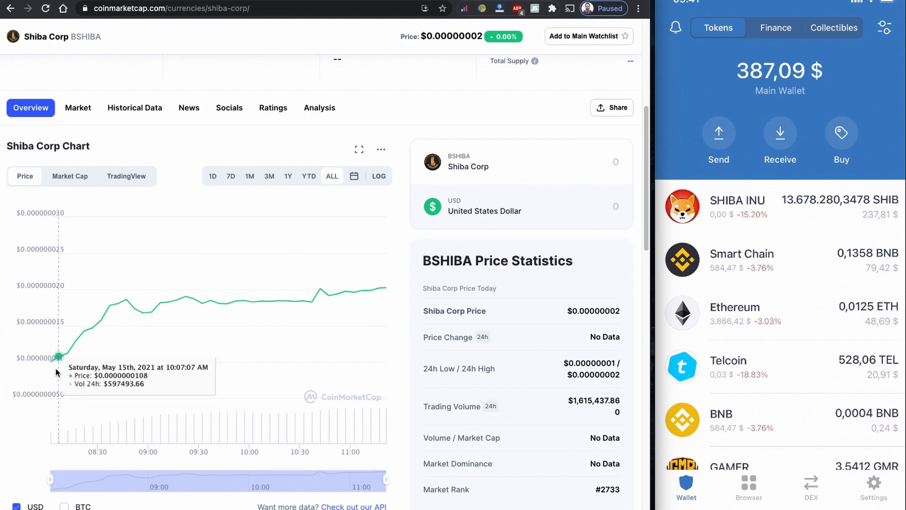
{"action": "mouse_move", "coordinate": [412, 324]}
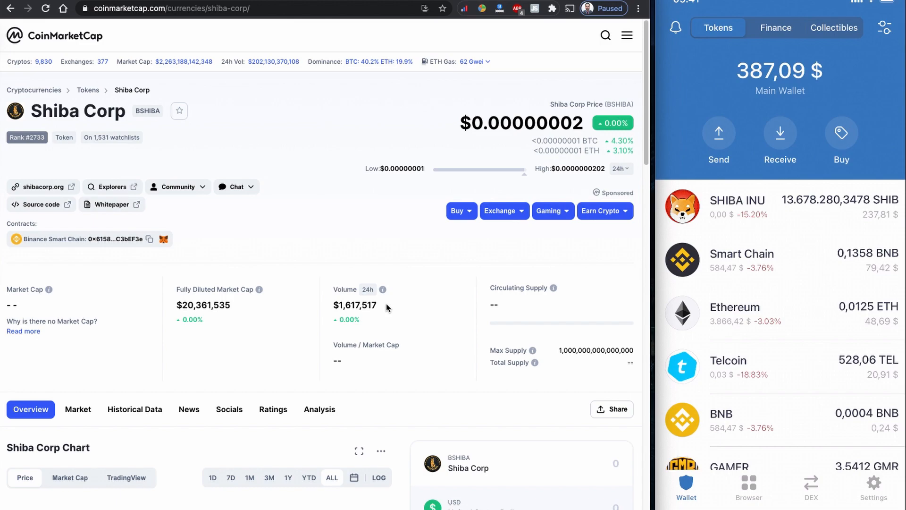
{"action": "scroll", "scroll_direction": "down", "scroll_amount": 3}
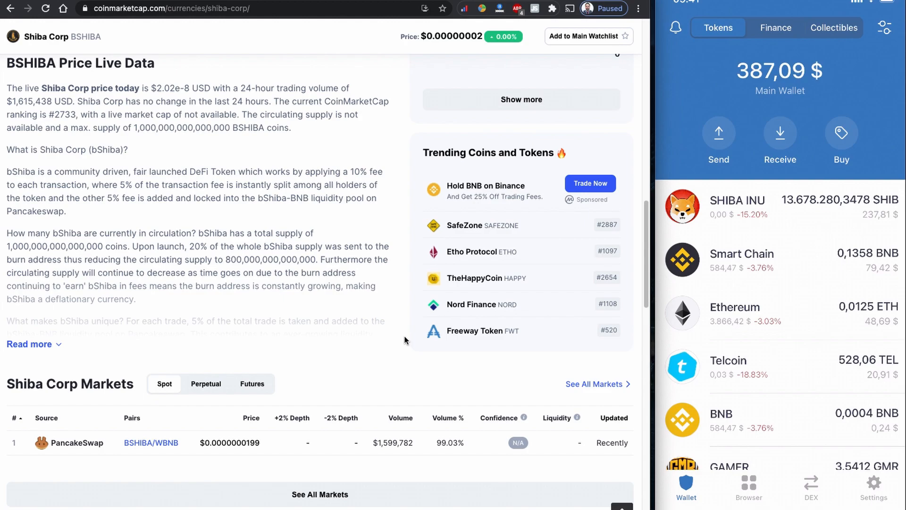
{"action": "scroll", "scroll_direction": "up", "scroll_amount": 3}
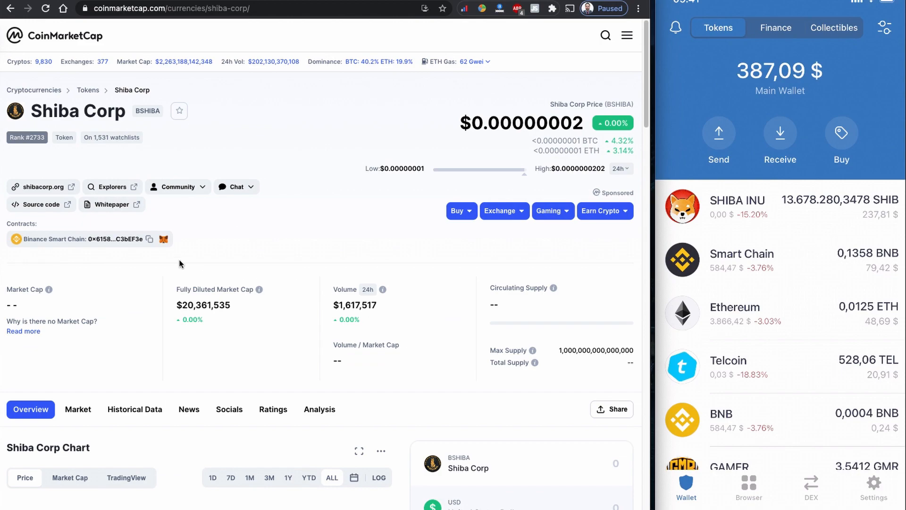
{"action": "left_click", "coordinate": [39, 187]}
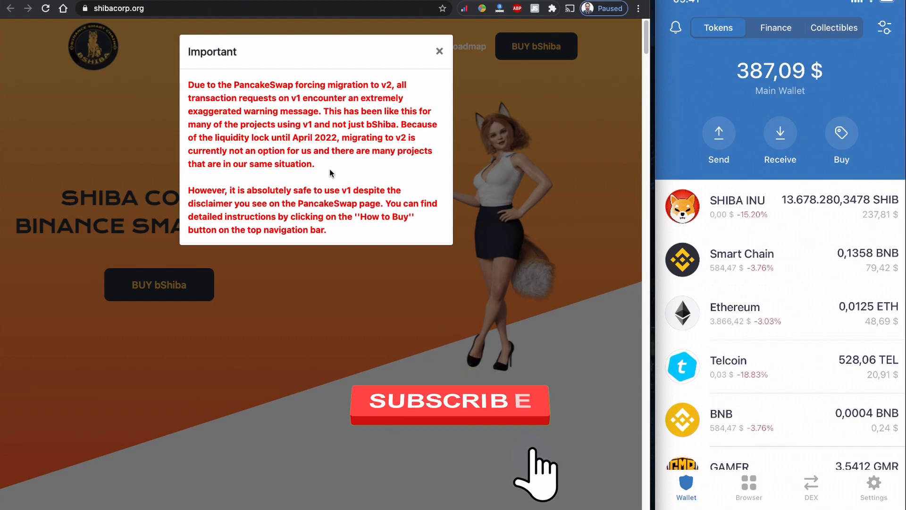
Step: Read the PancakeSwap v1 notice, marking its liquidity lock date, then close it
{"action": "left_click", "coordinate": [450, 404]}
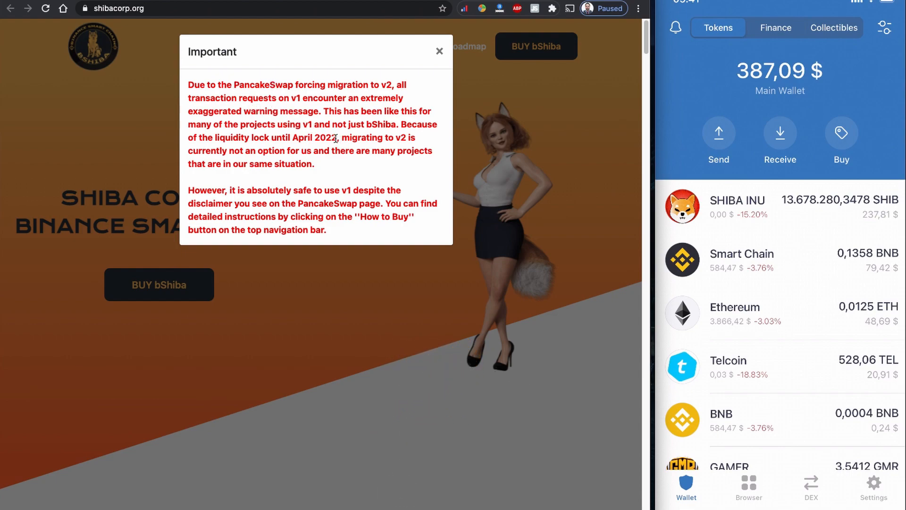
{"action": "double_click", "coordinate": [320, 137]}
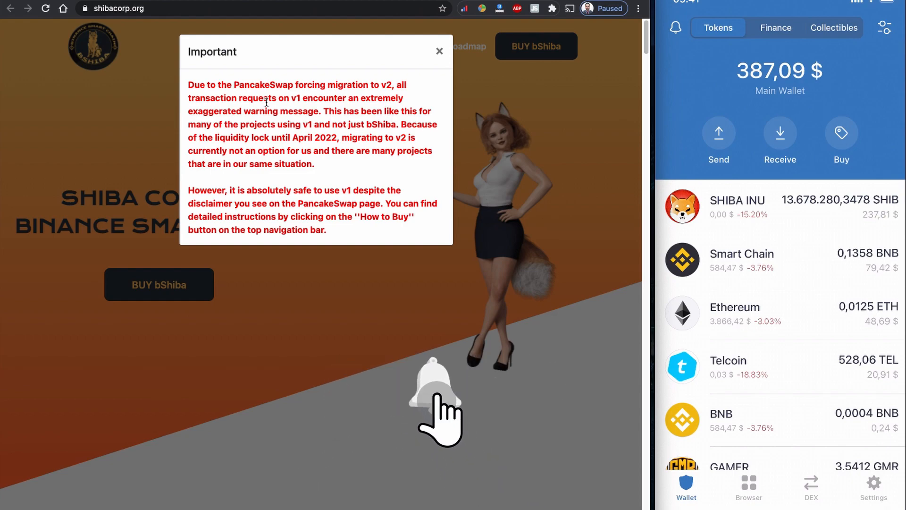
{"action": "left_click", "coordinate": [435, 394]}
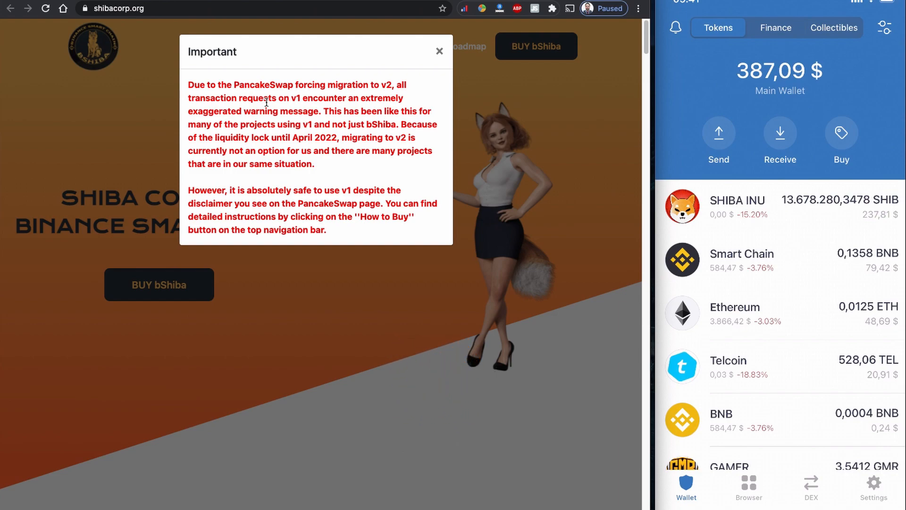
{"action": "mouse_move", "coordinate": [343, 125]}
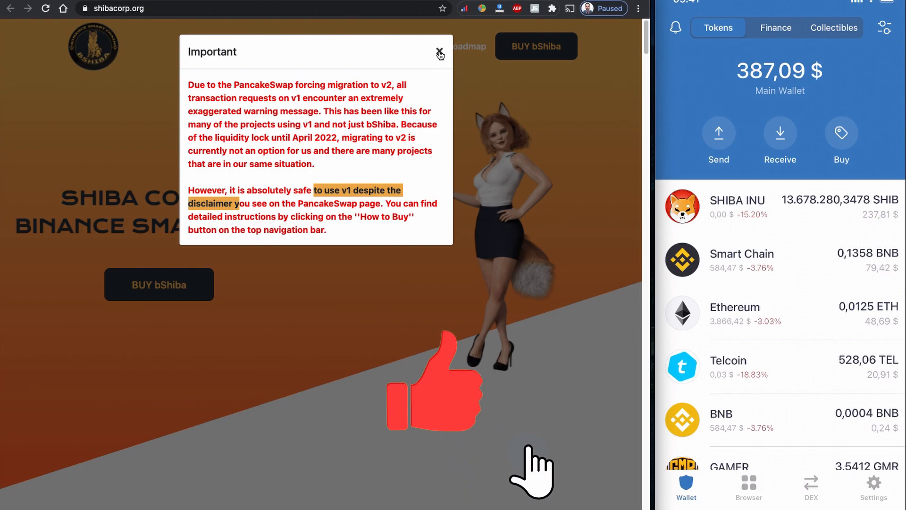
{"action": "left_click", "coordinate": [439, 53]}
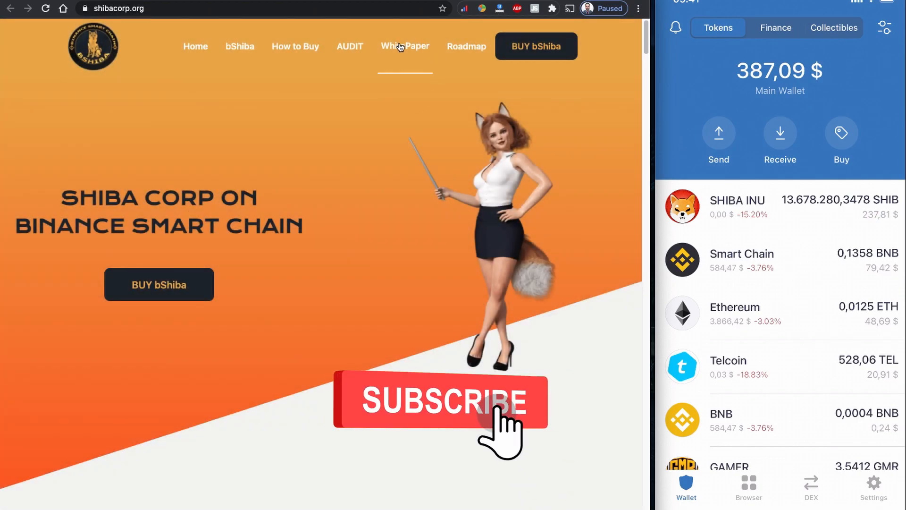
Step: Open the White Paper and scroll through the Shiba Corp Overview on GitBook
{"action": "left_click", "coordinate": [405, 46]}
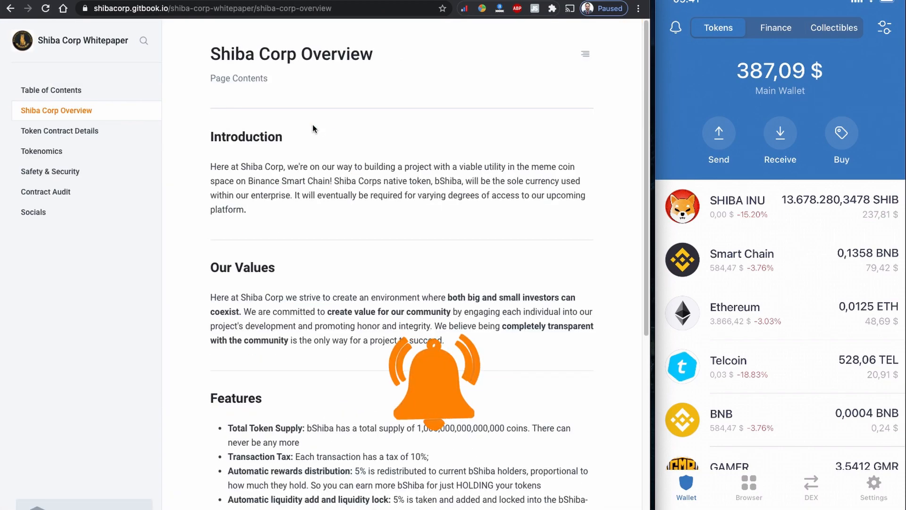
{"action": "scroll", "scroll_direction": "down", "scroll_amount": 3}
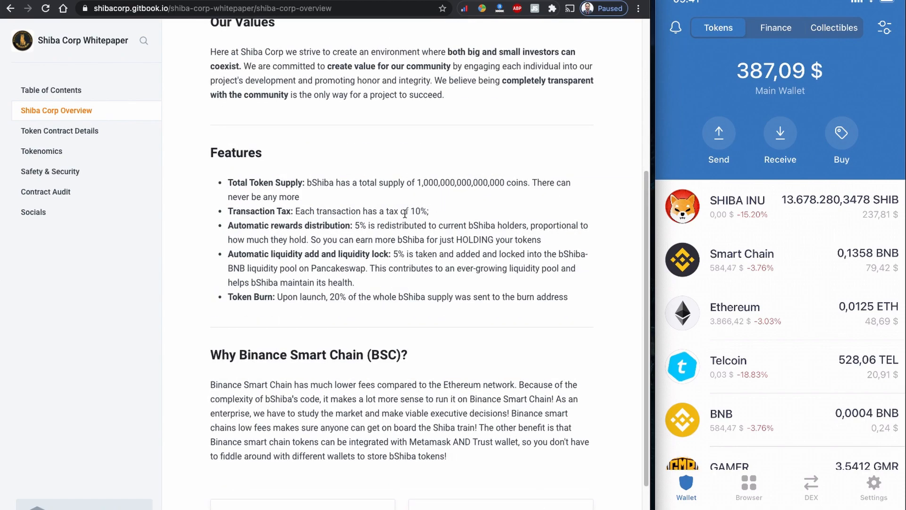
{"action": "mouse_move", "coordinate": [444, 221]}
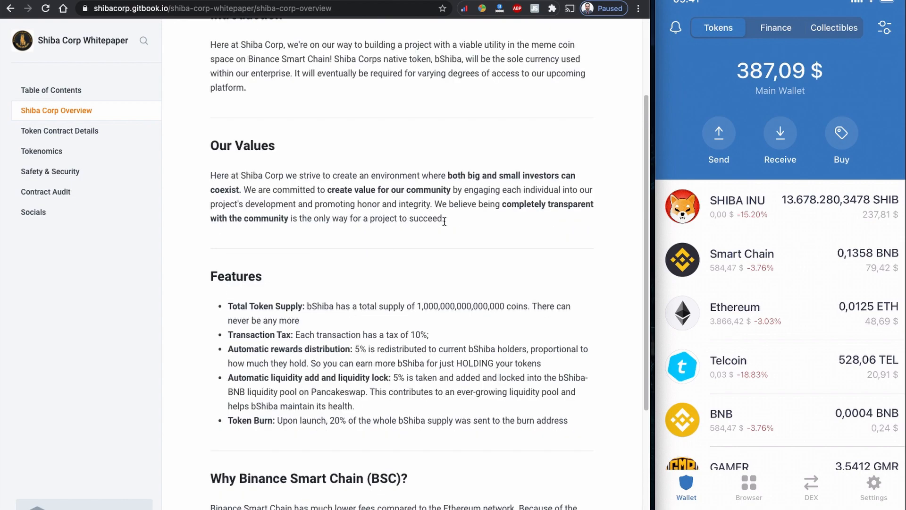
{"action": "left_click", "coordinate": [51, 90]}
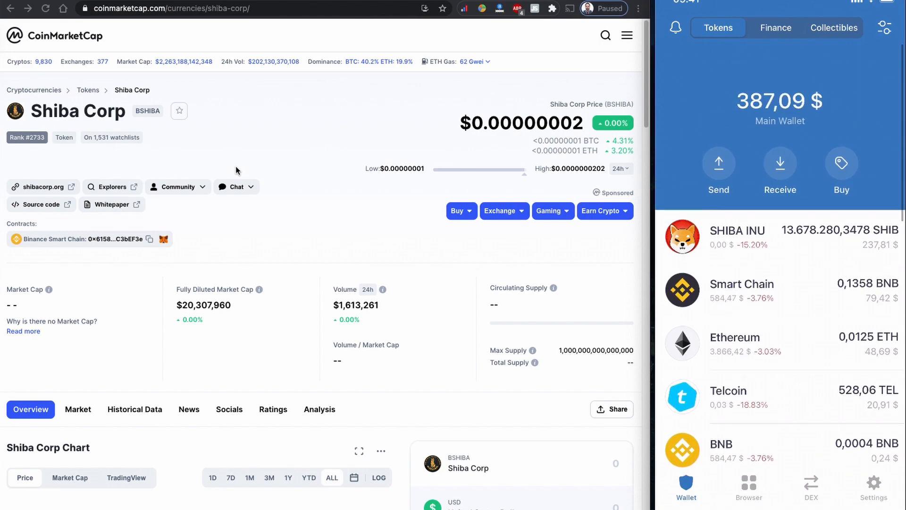
{"action": "scroll", "scroll_direction": "down", "scroll_amount": 3}
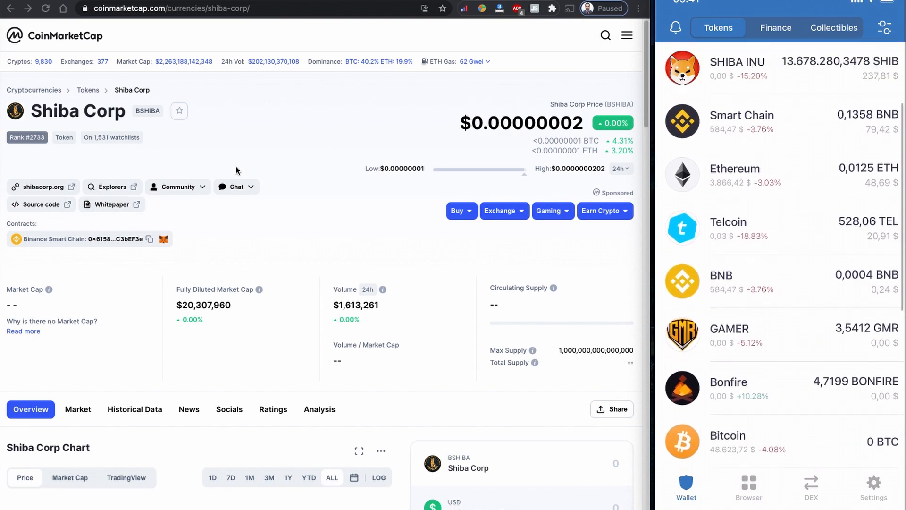
{"action": "left_click", "coordinate": [742, 115]}
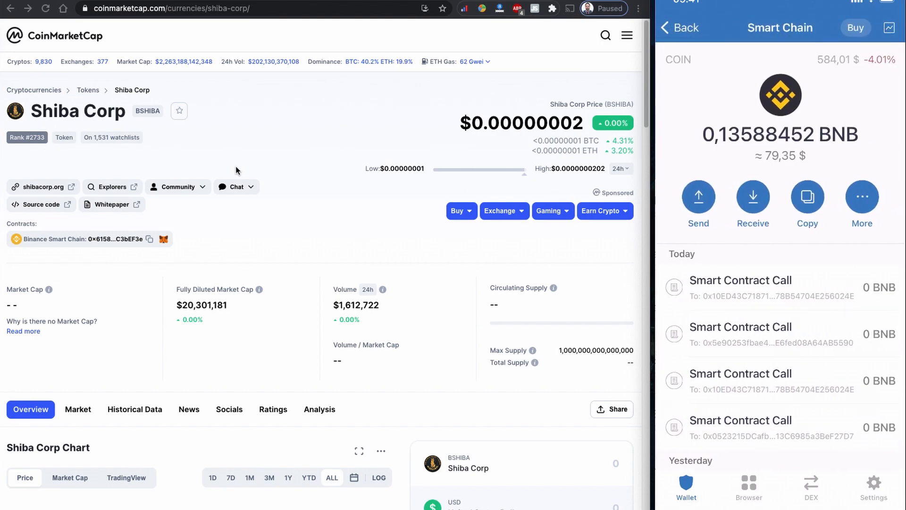
{"action": "left_click", "coordinate": [680, 28]}
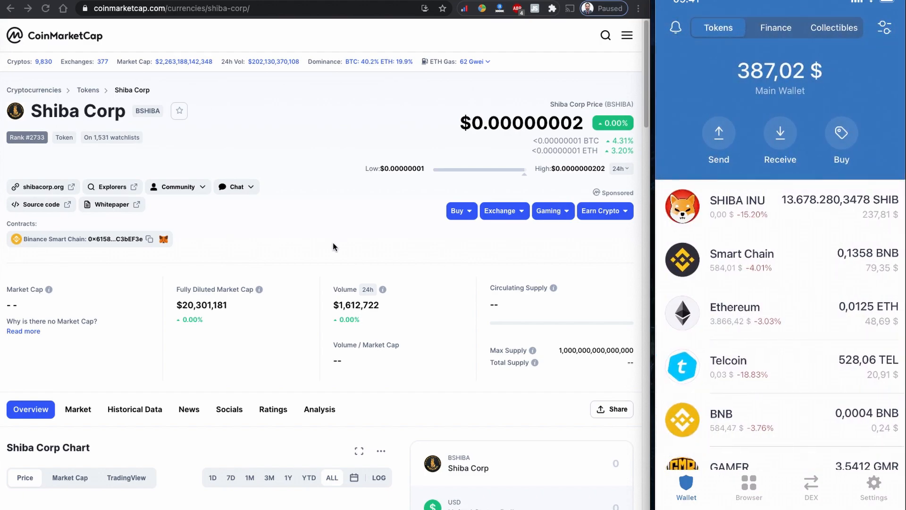
{"action": "scroll", "scroll_direction": "down", "scroll_amount": 3}
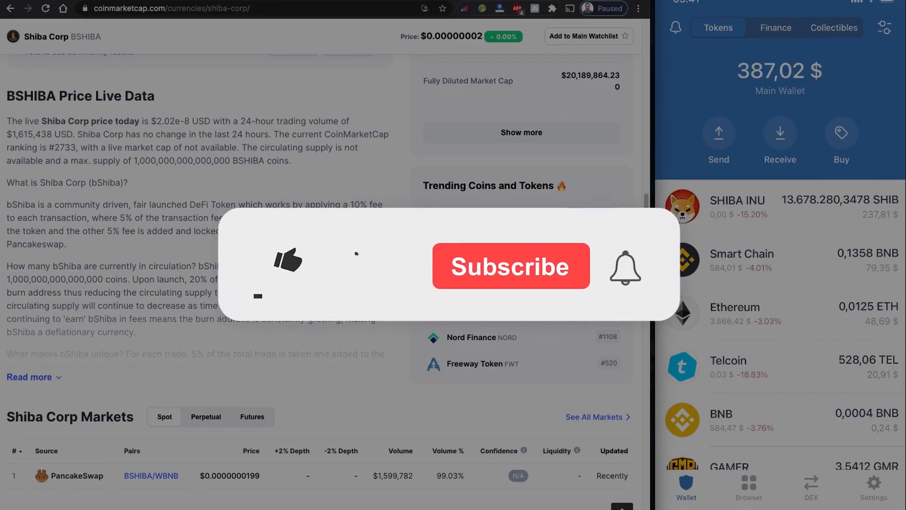
{"action": "left_click", "coordinate": [287, 263]}
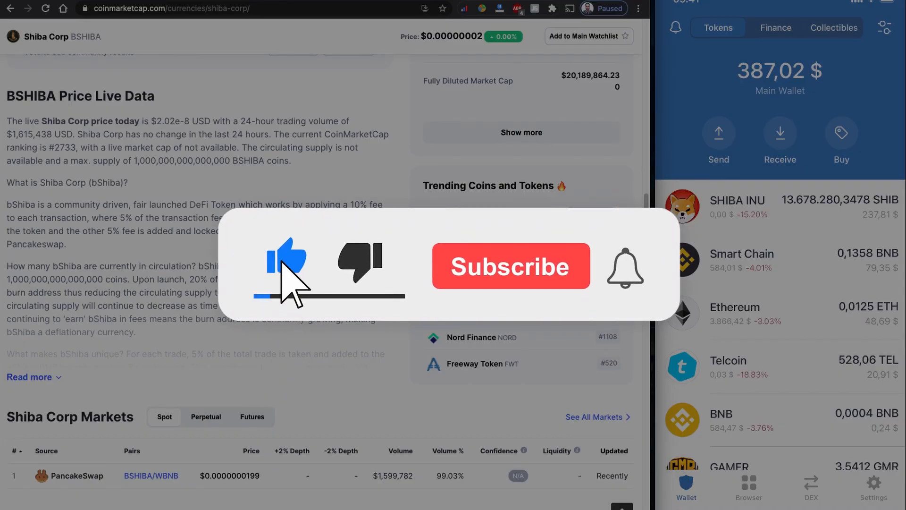
{"action": "left_click", "coordinate": [511, 266]}
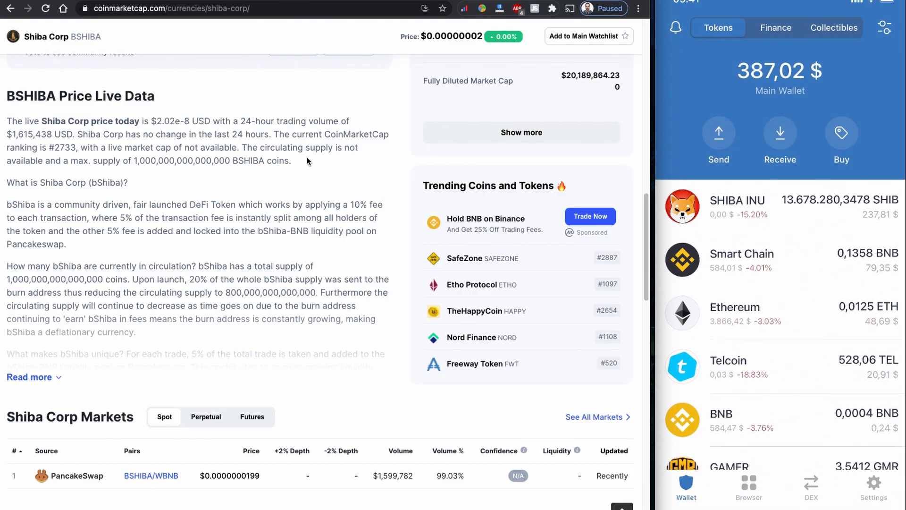
{"action": "left_click", "coordinate": [749, 486]}
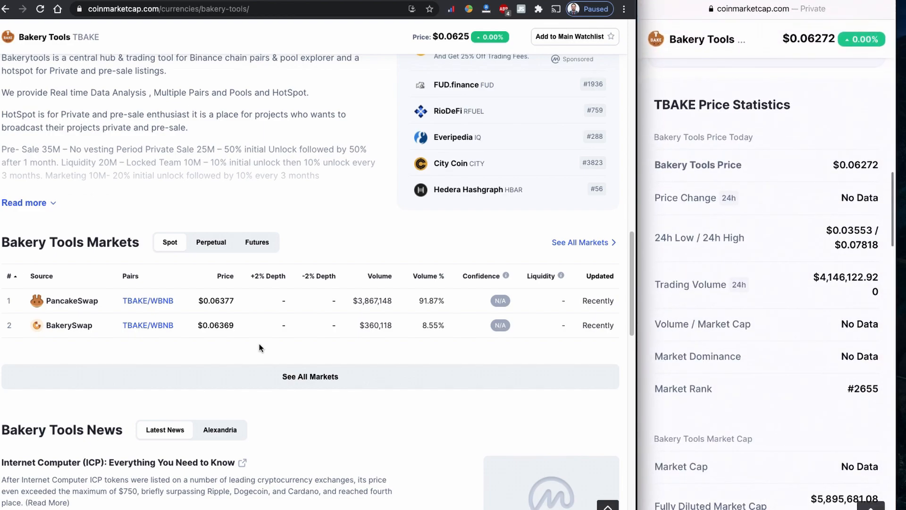
Step: Enter trust://browser_enable in the Trust Wallet browser address bar
{"action": "type", "text": "trust://"}
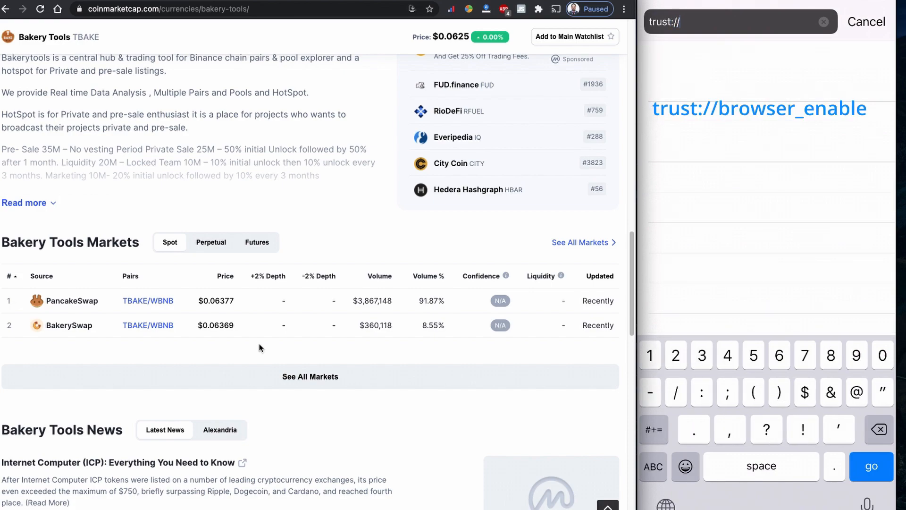
{"action": "type", "text": "bro"}
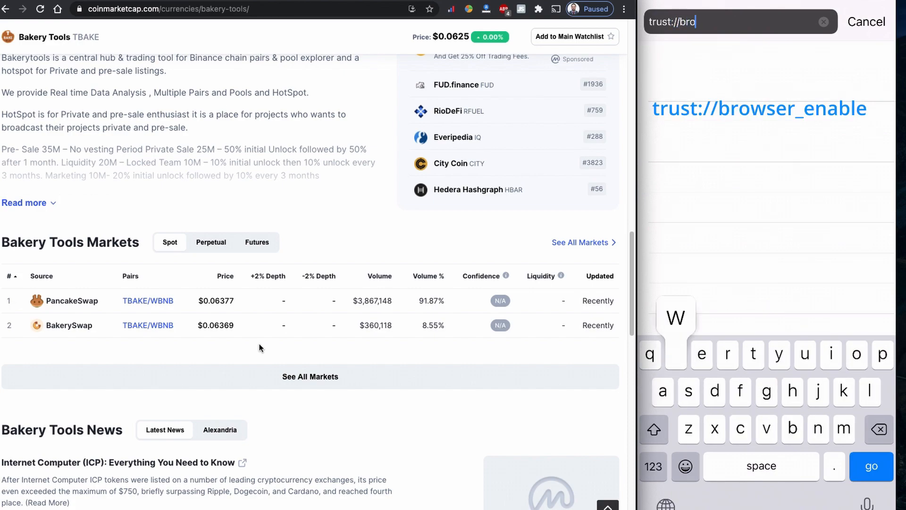
{"action": "type", "text": "wser_"}
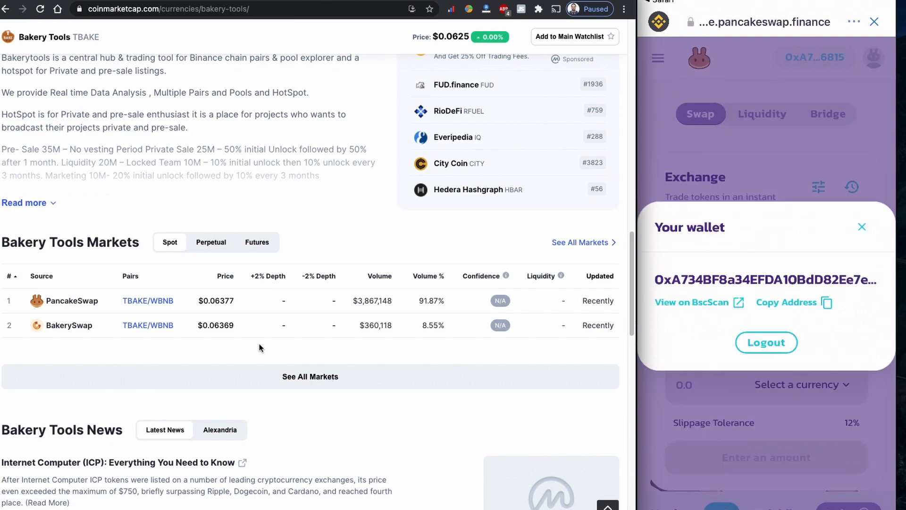
Step: Log the wallet out of PancakeSwap and reconnect it with TrustWallet
{"action": "left_click", "coordinate": [766, 341]}
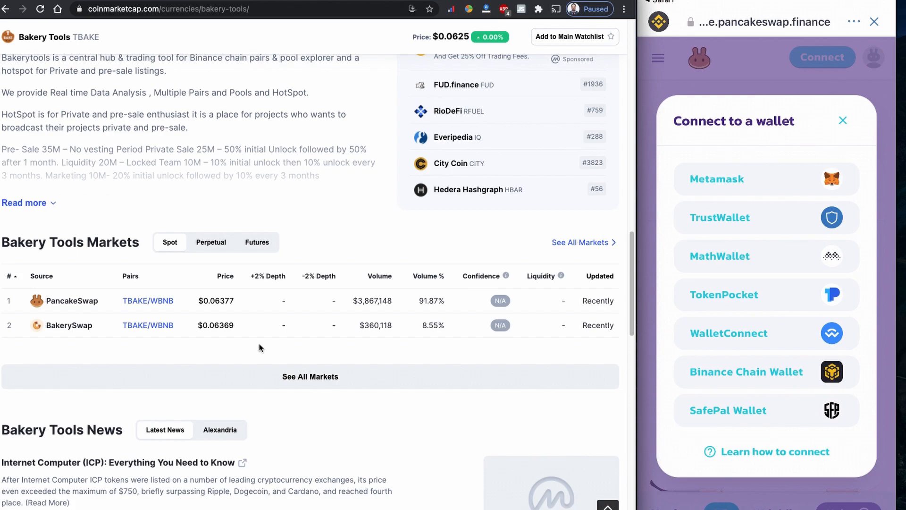
{"action": "left_click", "coordinate": [716, 178]}
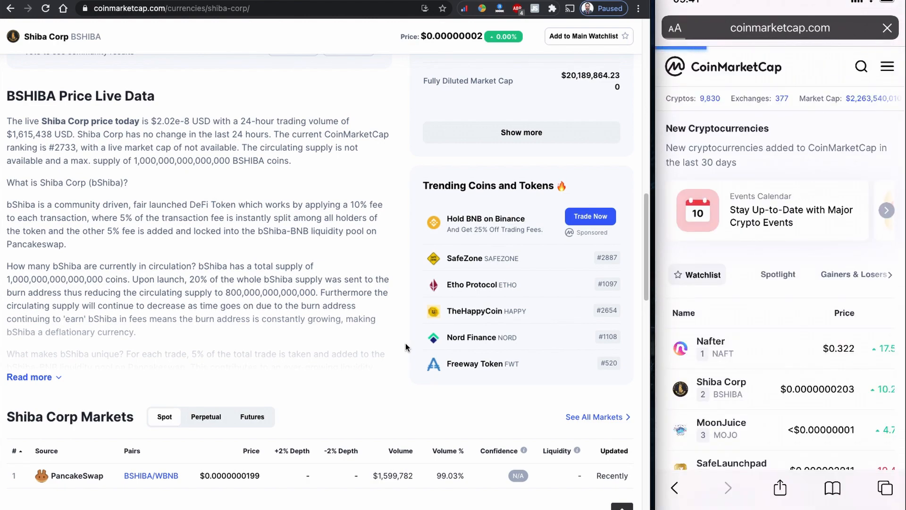
Step: Open Shiba Corp's page and copy its Binance Smart Chain contract address
{"action": "left_click", "coordinate": [721, 388]}
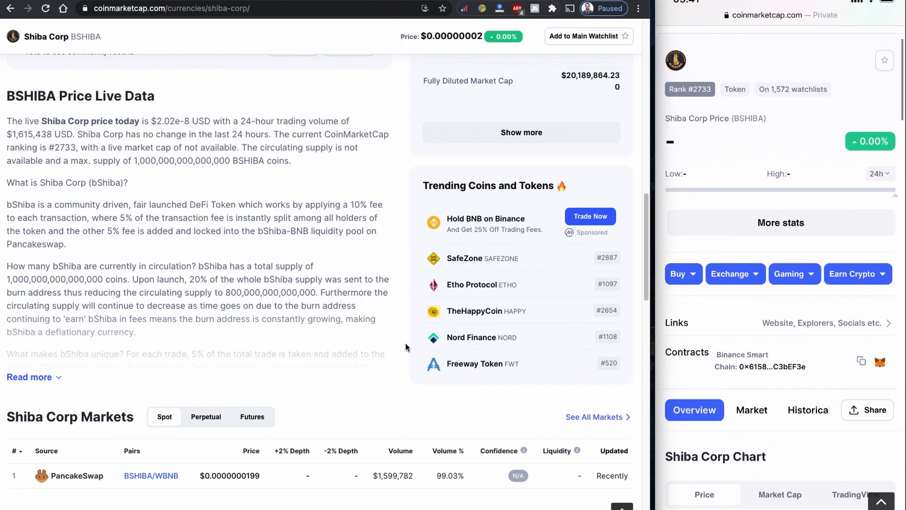
{"action": "left_click", "coordinate": [861, 361]}
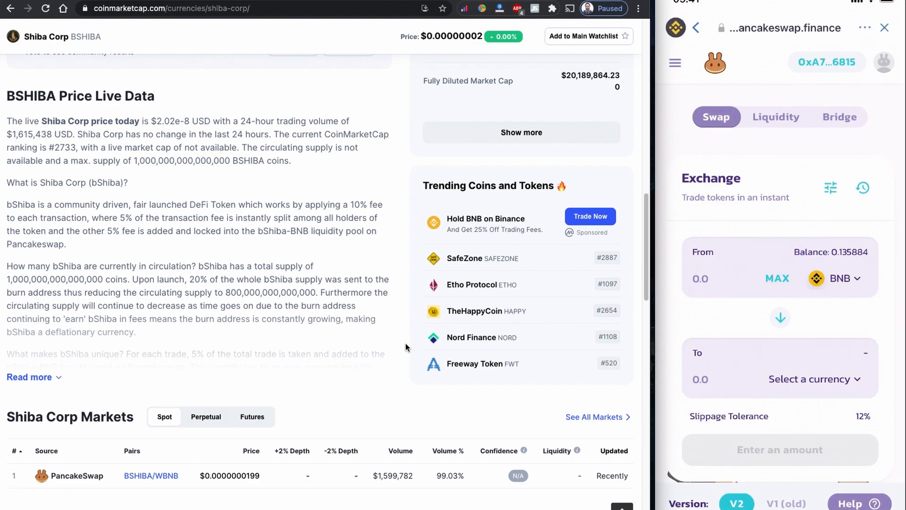
Step: Import bShiba by its pasted contract address and review a MAX BNB-to-bShiba swap
{"action": "left_click", "coordinate": [811, 379]}
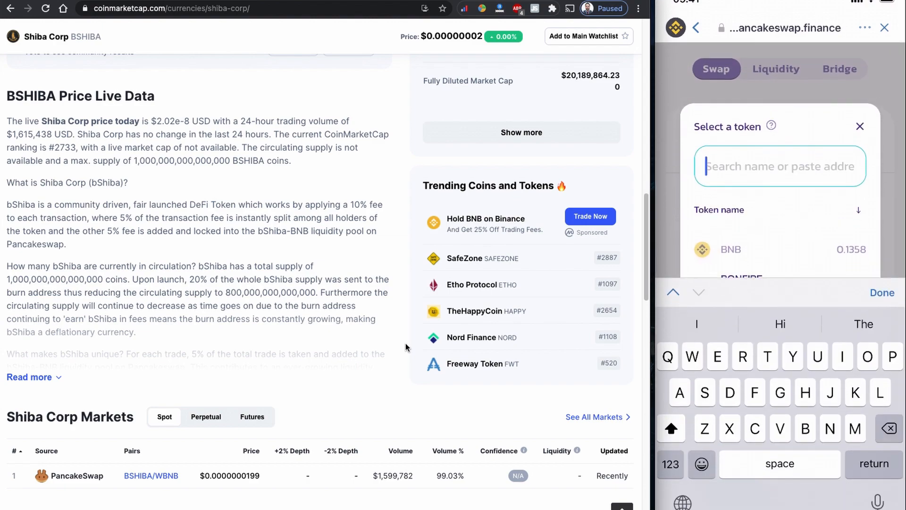
{"action": "type", "text": "9A32Da2A2ed22aeC3bEF3e"}
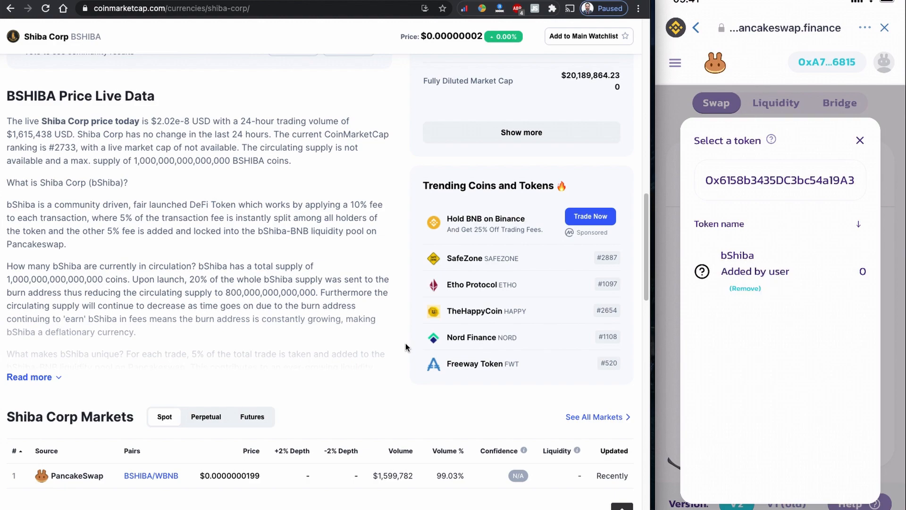
{"action": "left_click", "coordinate": [737, 263]}
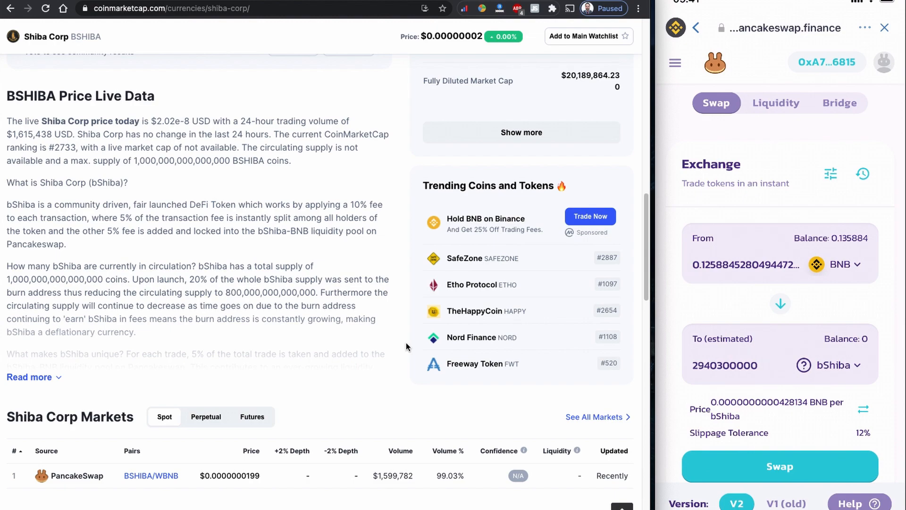
{"action": "scroll", "scroll_direction": "down", "scroll_amount": 3}
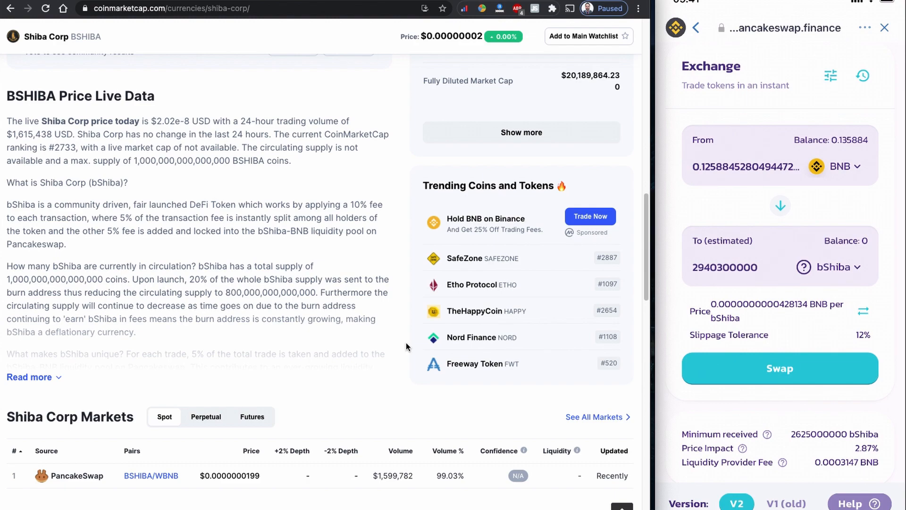
{"action": "scroll", "scroll_direction": "down", "scroll_amount": 3}
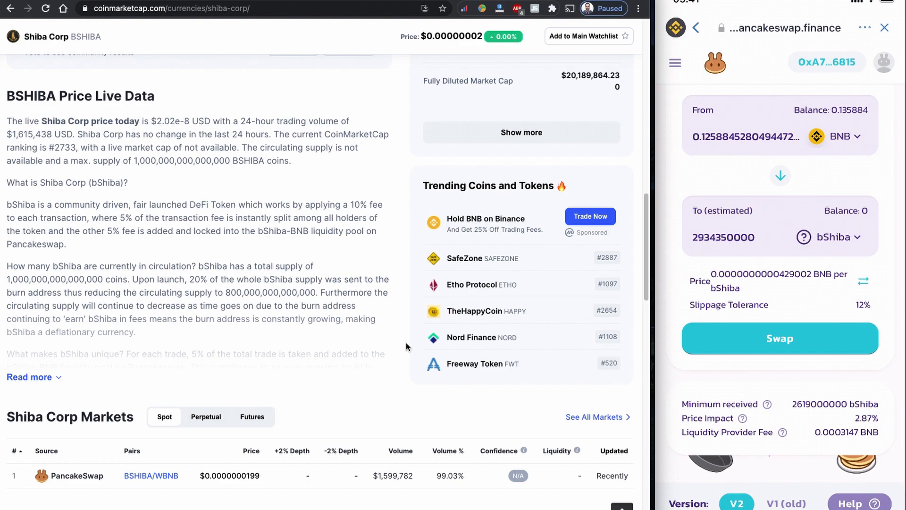
{"action": "left_click", "coordinate": [779, 338]}
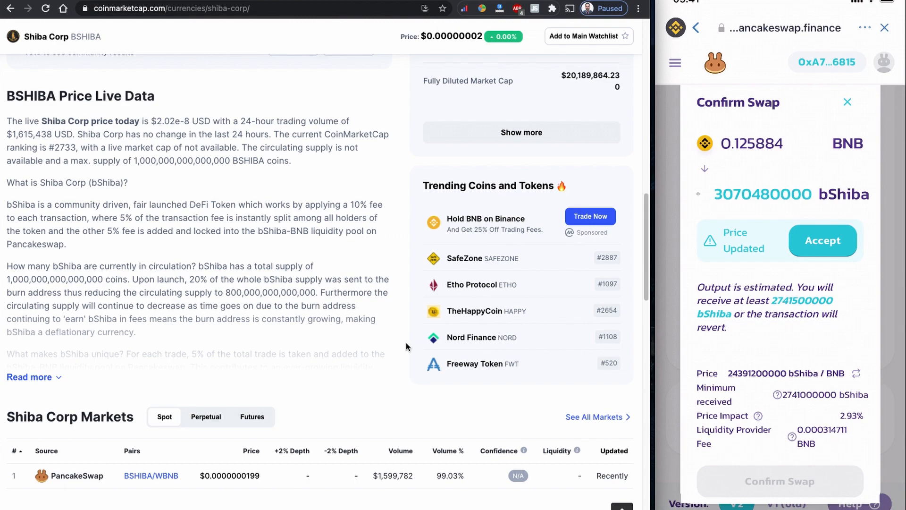
Step: Accept the updated price, confirm the 0.125884 BNB swap, and dismiss the gas error
{"action": "left_click", "coordinate": [822, 240]}
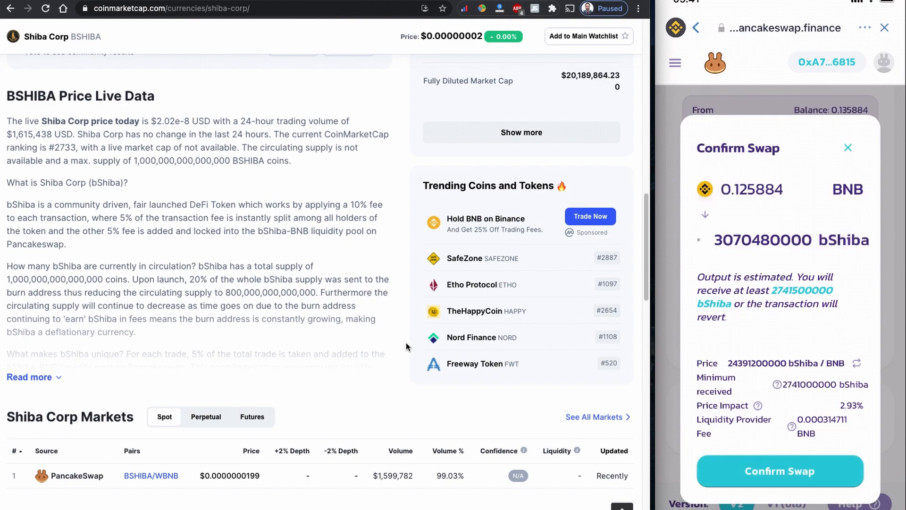
{"action": "left_click", "coordinate": [780, 471]}
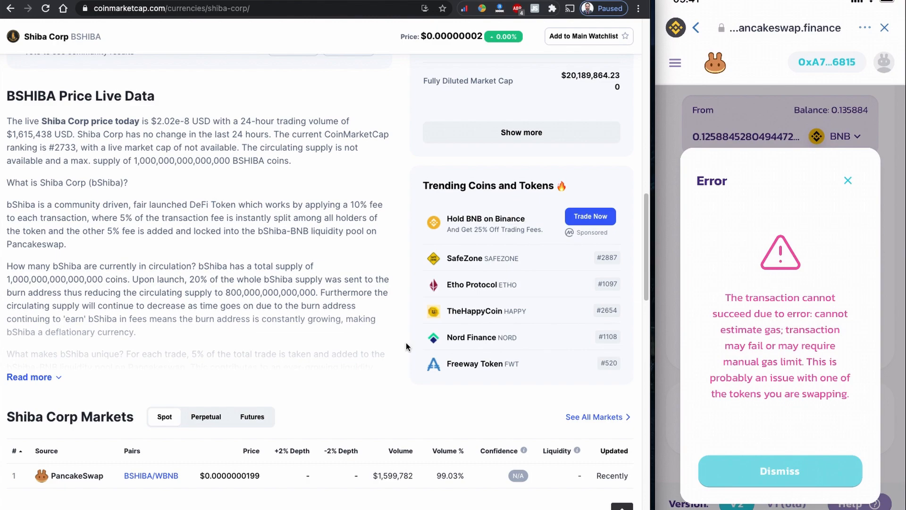
{"action": "left_click", "coordinate": [779, 471]}
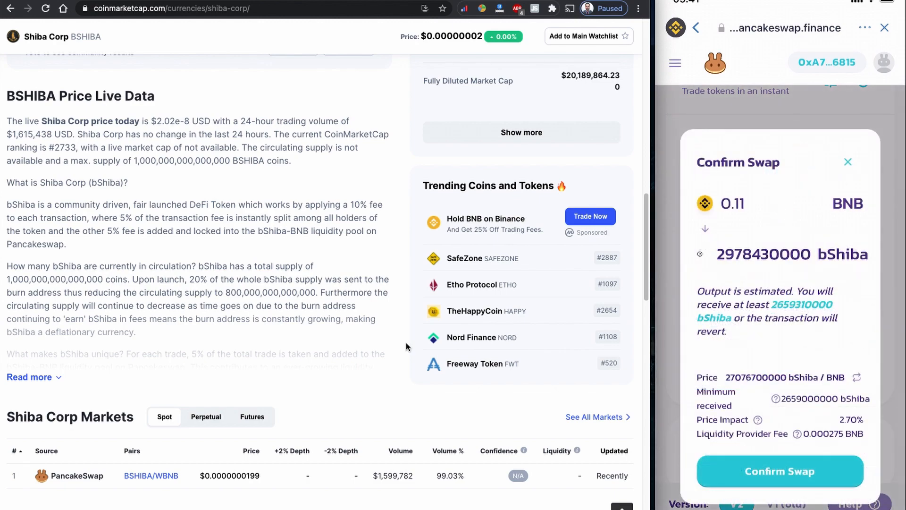
Step: Confirm the 0.11 BNB swap, approve sending in Trust Wallet, and close the notice
{"action": "left_click", "coordinate": [779, 472]}
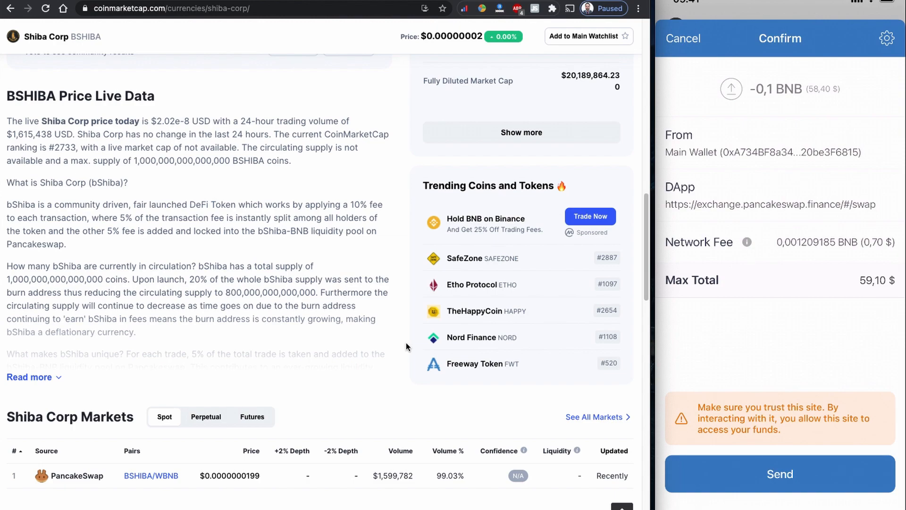
{"action": "left_click", "coordinate": [780, 474]}
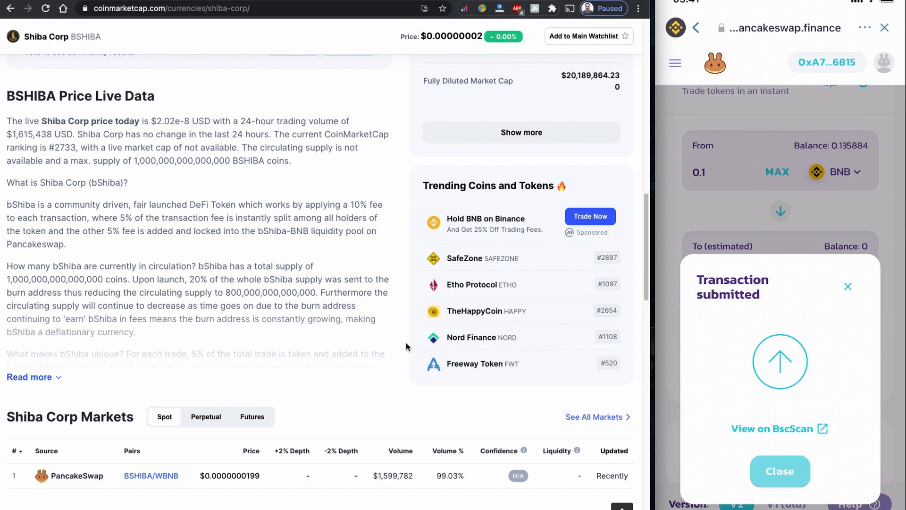
{"action": "left_click", "coordinate": [775, 428]}
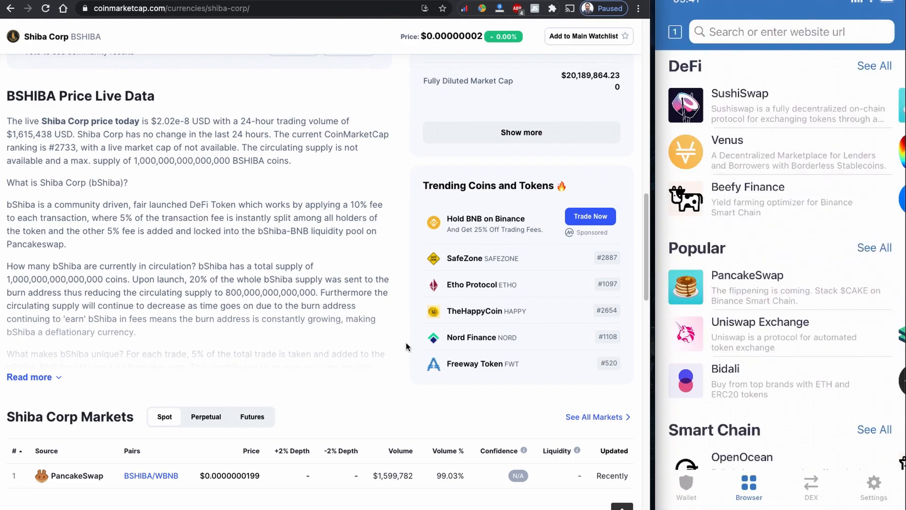
Step: Search tokens for 'Shiba corp', get 'No assets found', then reopen Manage tokens
{"action": "left_click", "coordinate": [686, 486]}
{"action": "type", "text": "Bs"}
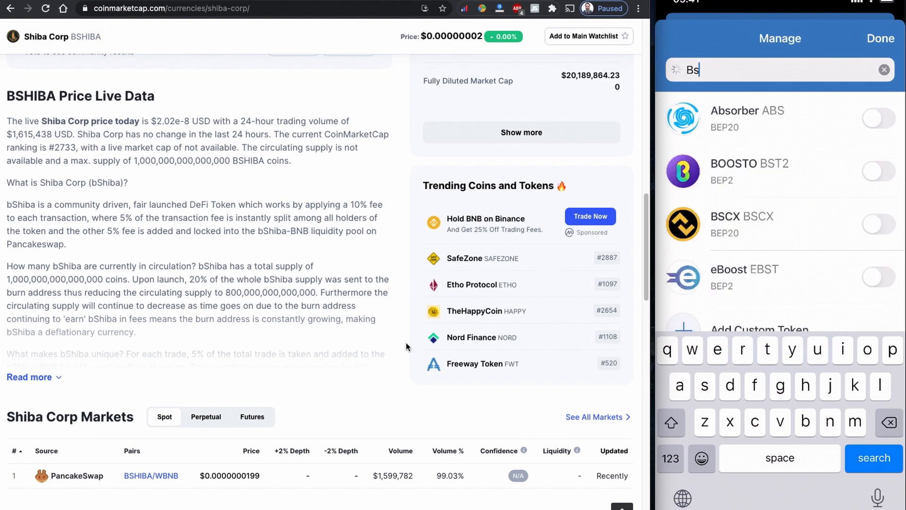
{"action": "key", "text": "Backspace"}
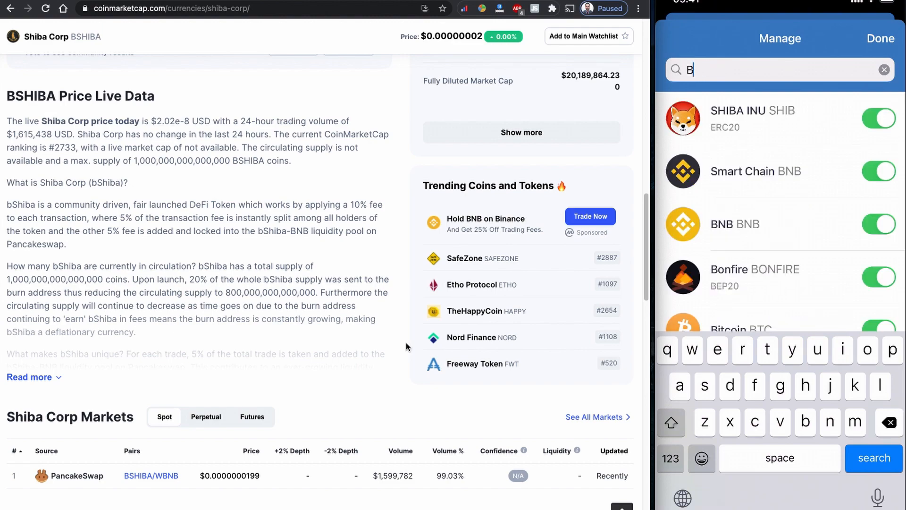
{"action": "type", "text": "Shiba c"}
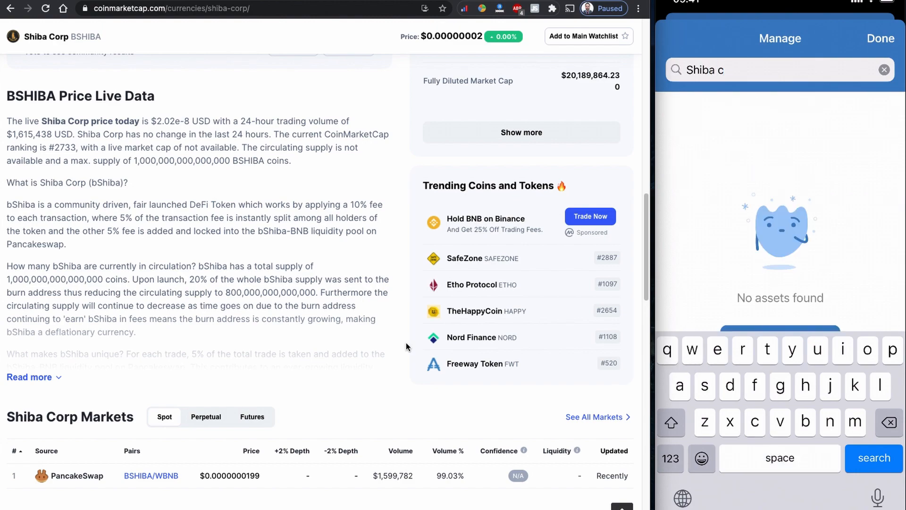
{"action": "type", "text": "orp"}
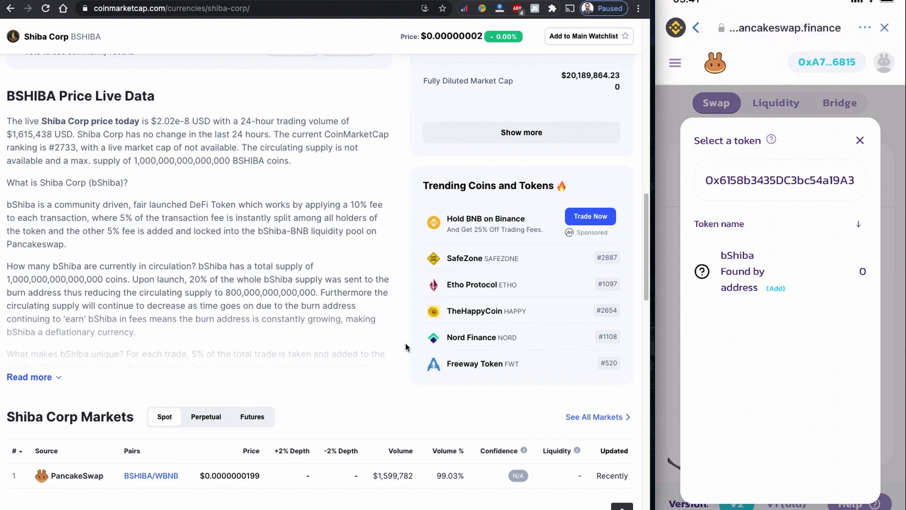
{"action": "left_click", "coordinate": [777, 288]}
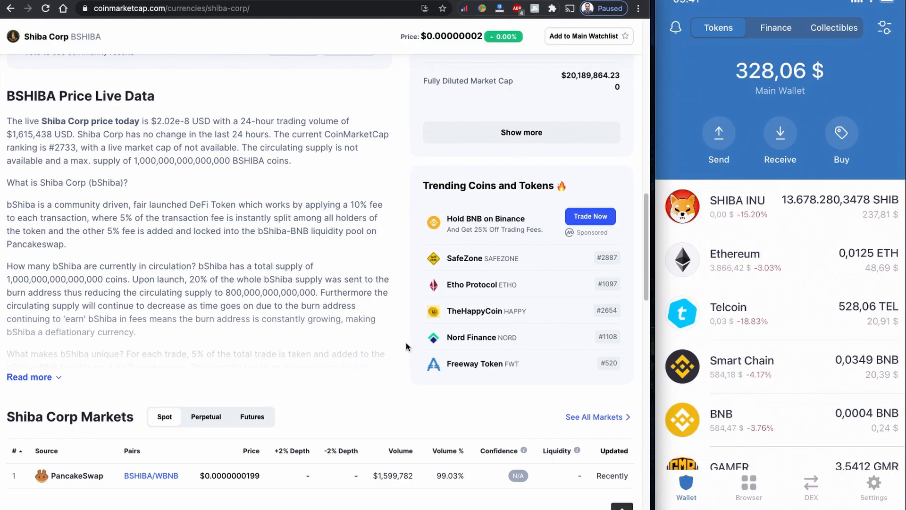
{"action": "left_click", "coordinate": [885, 28]}
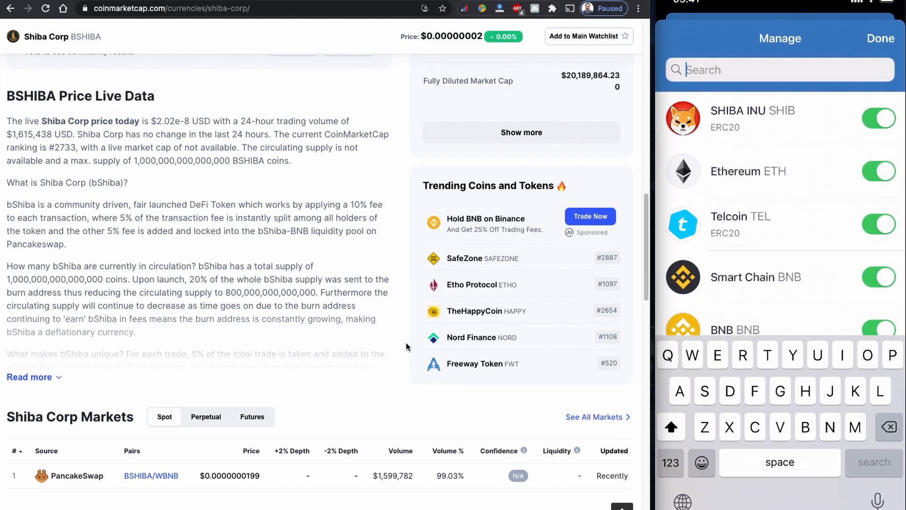
Step: Search Manage tokens for 'Bsc' and 'Shib', finding only Shiba Inu
{"action": "type", "text": "Bscshi"}
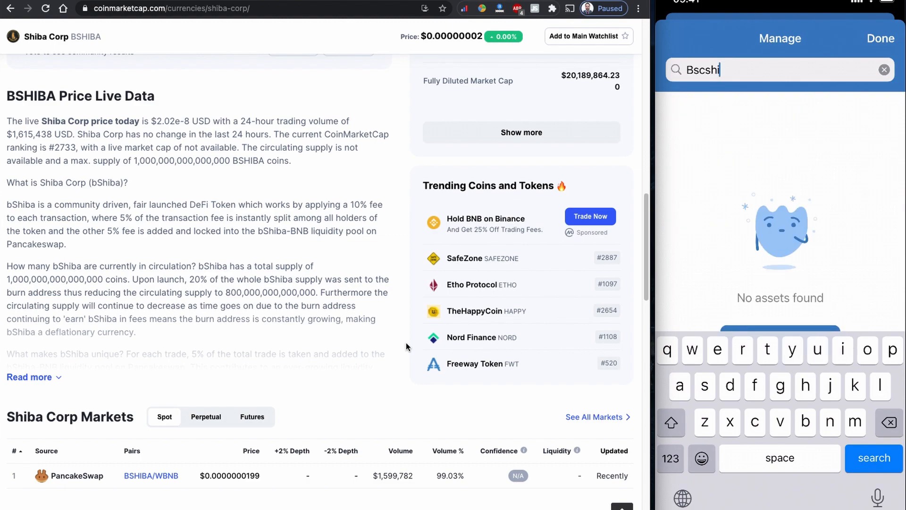
{"action": "left_click", "coordinate": [884, 69]}
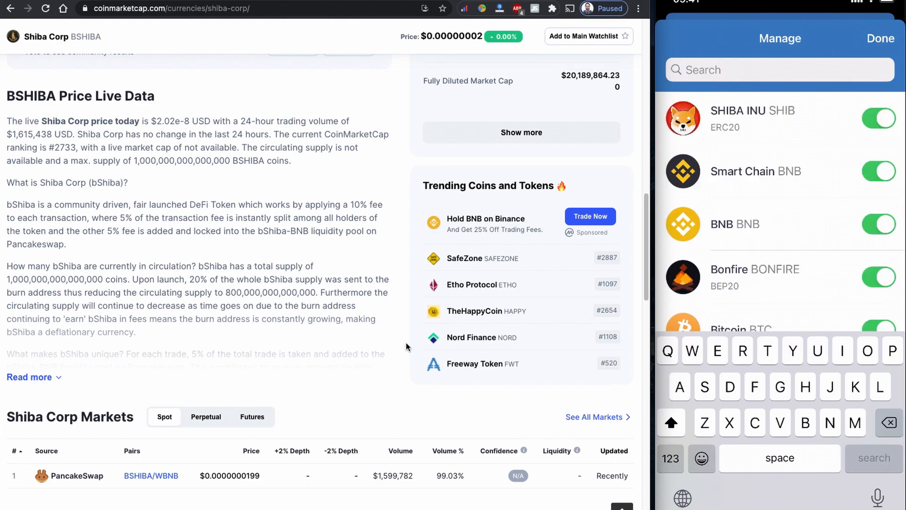
{"action": "type", "text": "Shib"}
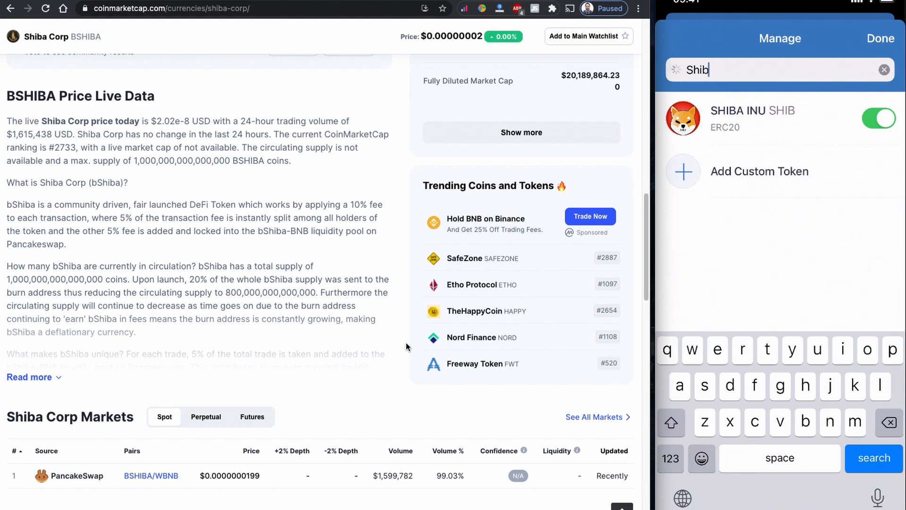
{"action": "key", "text": "backspace"}
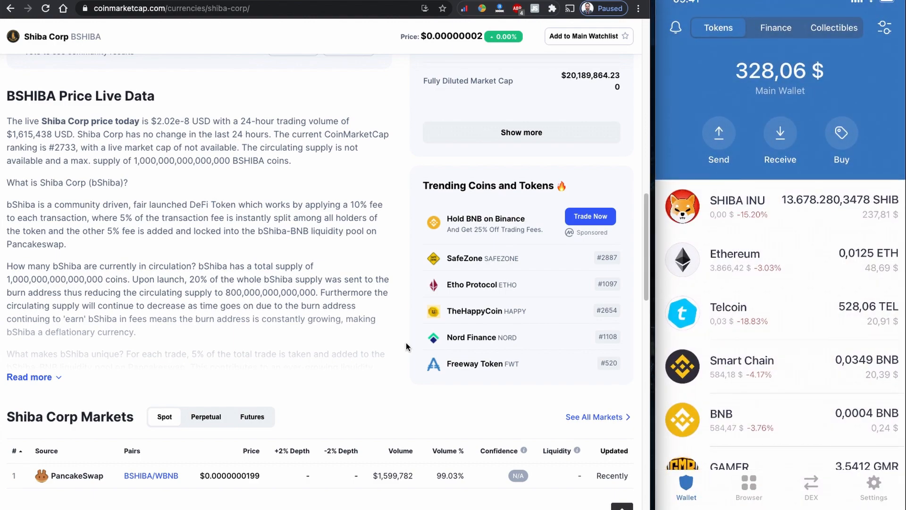
Step: Scroll the wallet token list, finding no bscShiba, and switch to the dApp browser
{"action": "scroll", "scroll_direction": "down", "scroll_amount": 3}
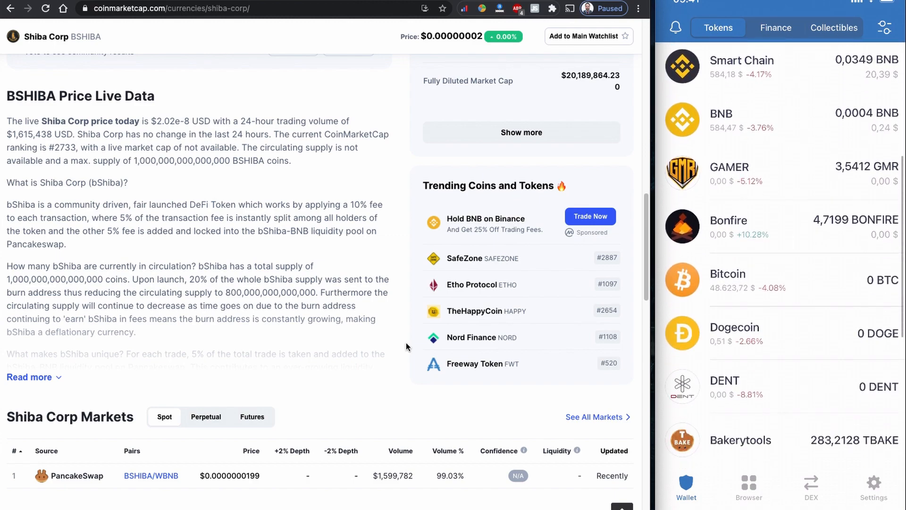
{"action": "scroll", "scroll_direction": "down", "scroll_amount": 3}
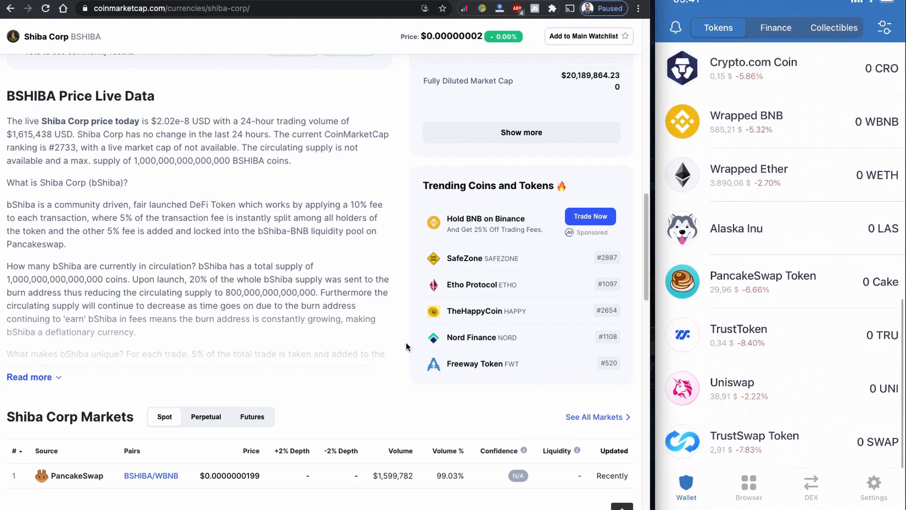
{"action": "left_click", "coordinate": [874, 487]}
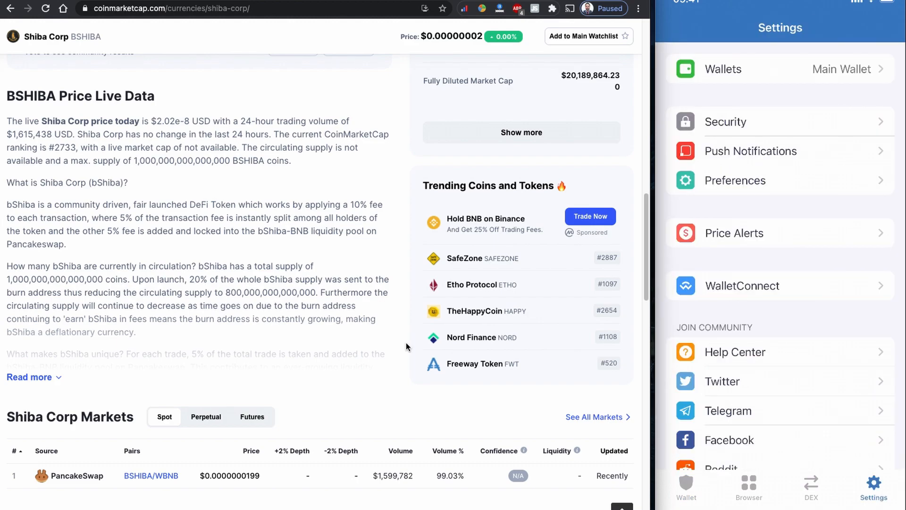
{"action": "left_click", "coordinate": [686, 486]}
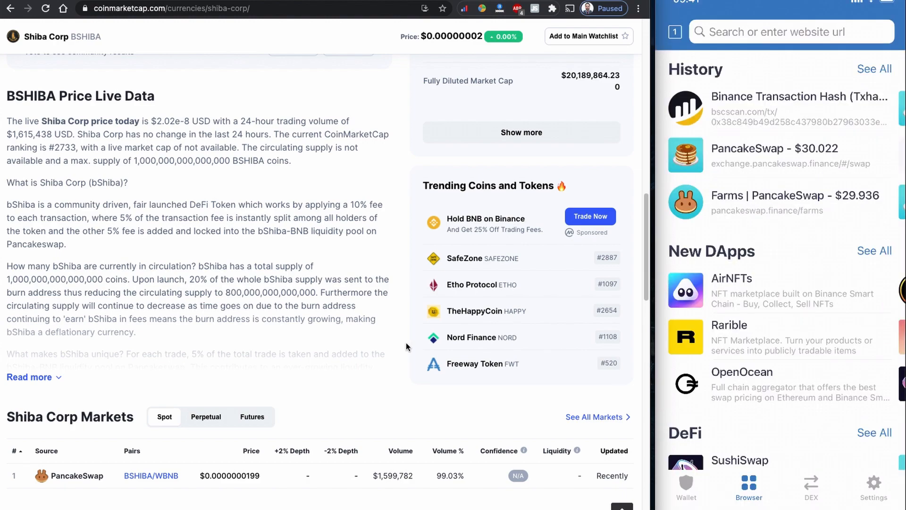
Step: Search 'Bsc' in Manage tokens, confirm bscShiba is on, and scroll to it
{"action": "left_click", "coordinate": [687, 487]}
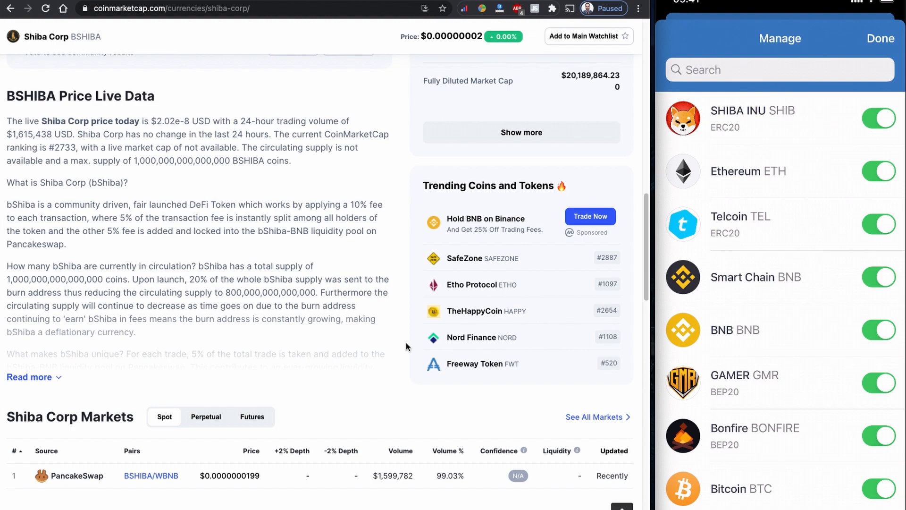
{"action": "type", "text": "Bsc"}
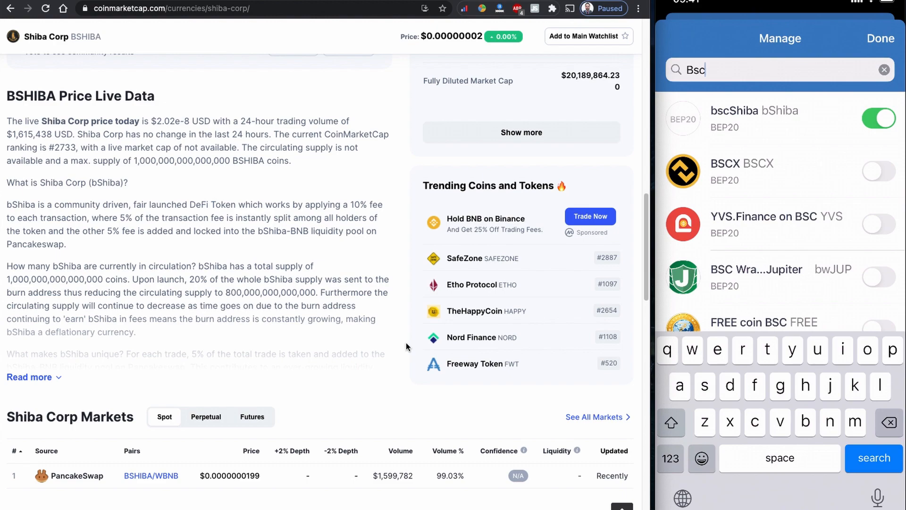
{"action": "left_click", "coordinate": [880, 38]}
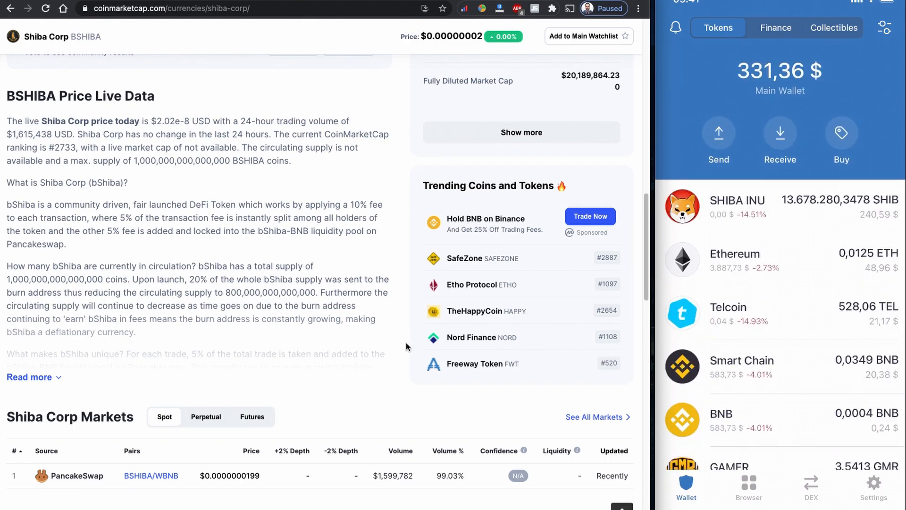
{"action": "scroll", "scroll_direction": "down", "scroll_amount": 3}
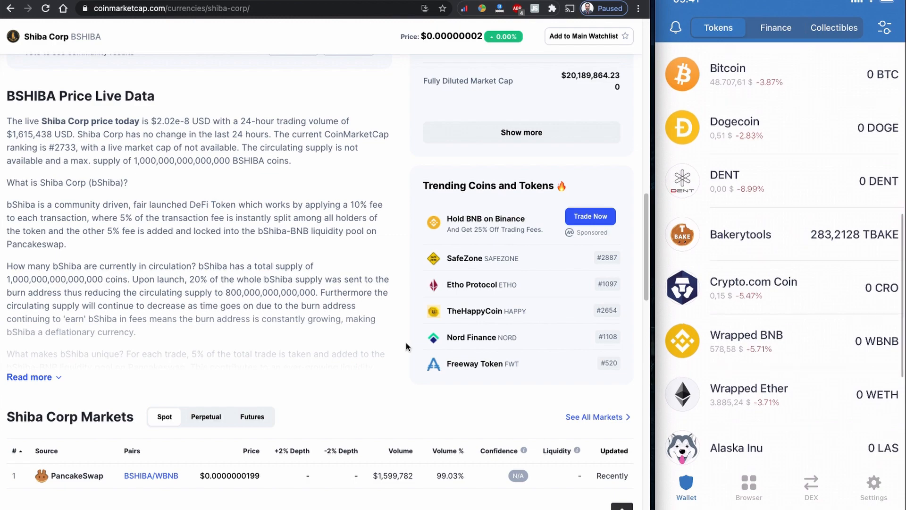
{"action": "scroll", "scroll_direction": "down", "scroll_amount": 3}
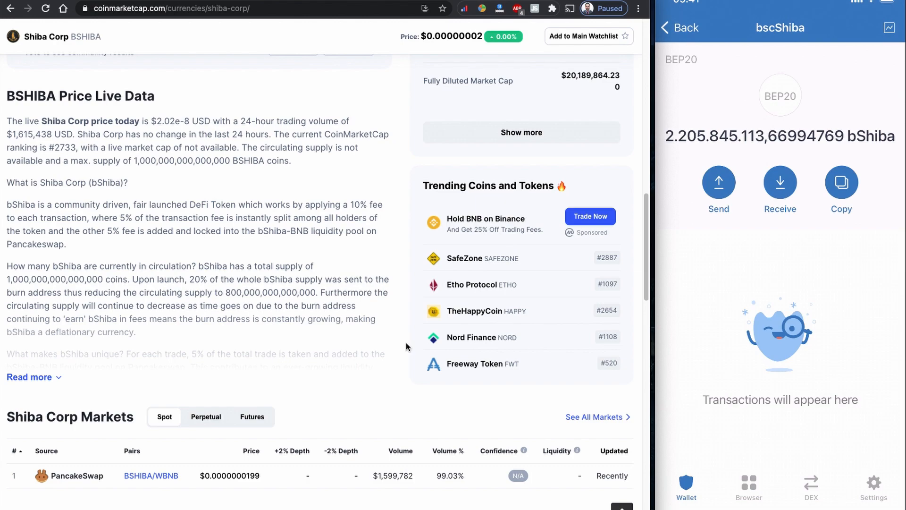
Step: Go back from the bscShiba page and scroll the token list to about 2,205,845,113 bShiba
{"action": "left_click", "coordinate": [680, 28]}
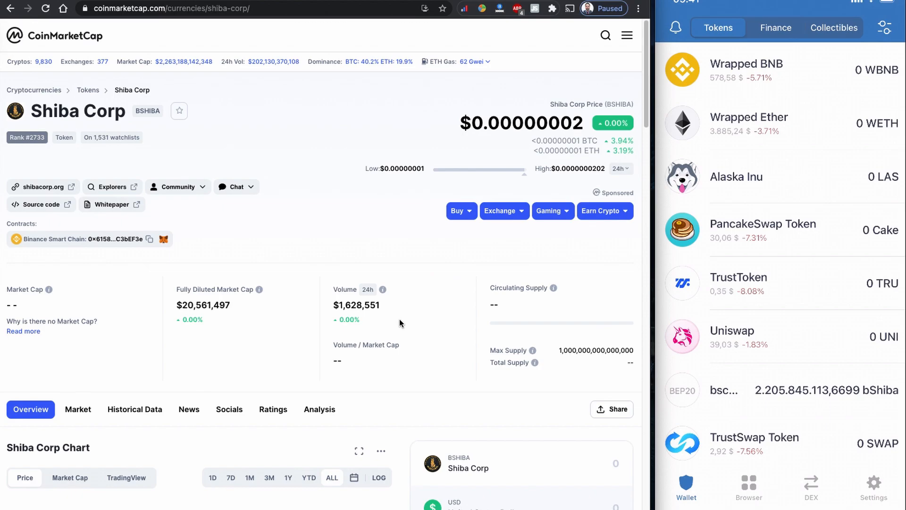
{"action": "scroll", "scroll_direction": "down", "scroll_amount": 3}
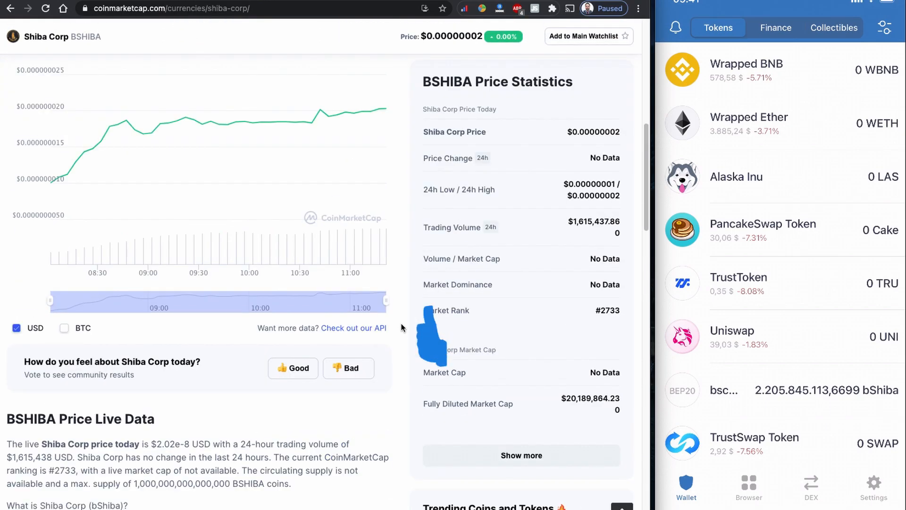
{"action": "scroll", "scroll_direction": "down", "scroll_amount": 3}
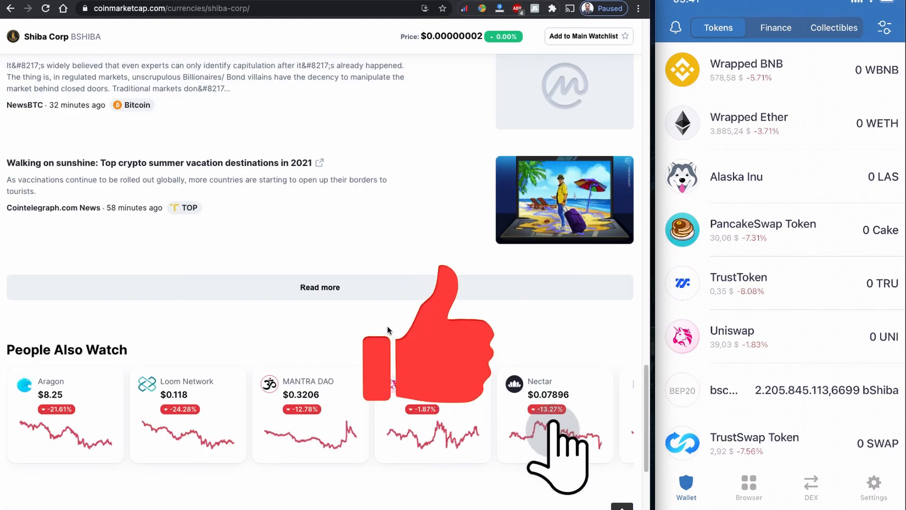
{"action": "scroll", "scroll_direction": "down", "scroll_amount": 3}
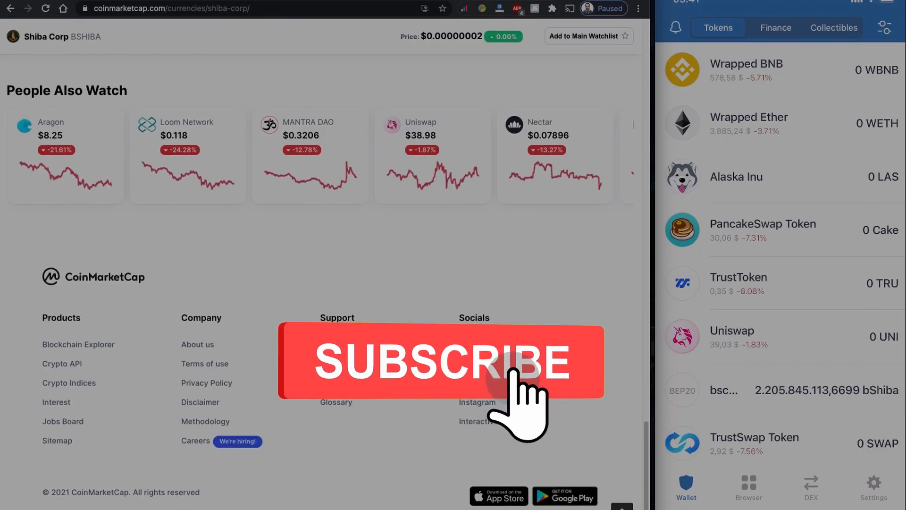